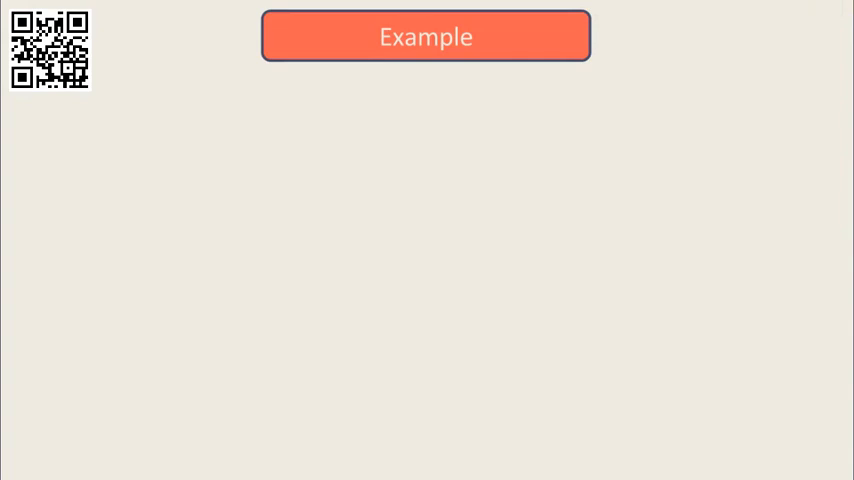
# Step: Show the 'Two divisions = A and B' box on the Example slide
pyautogui.click(424, 36)
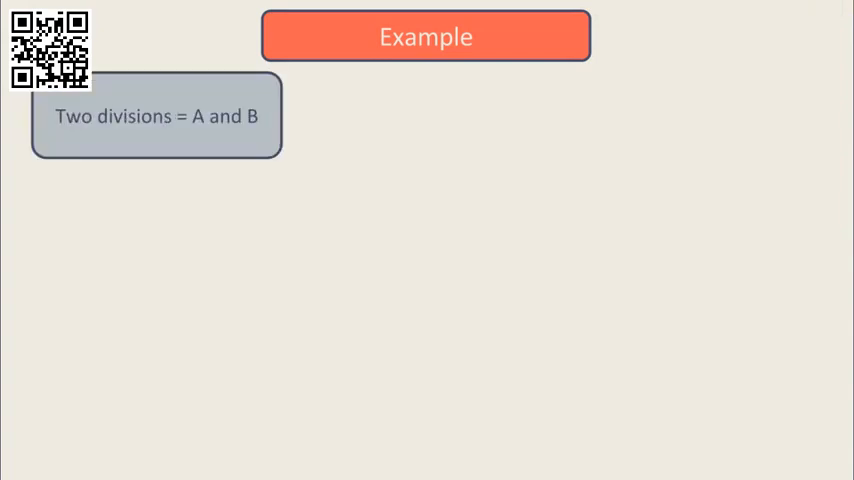